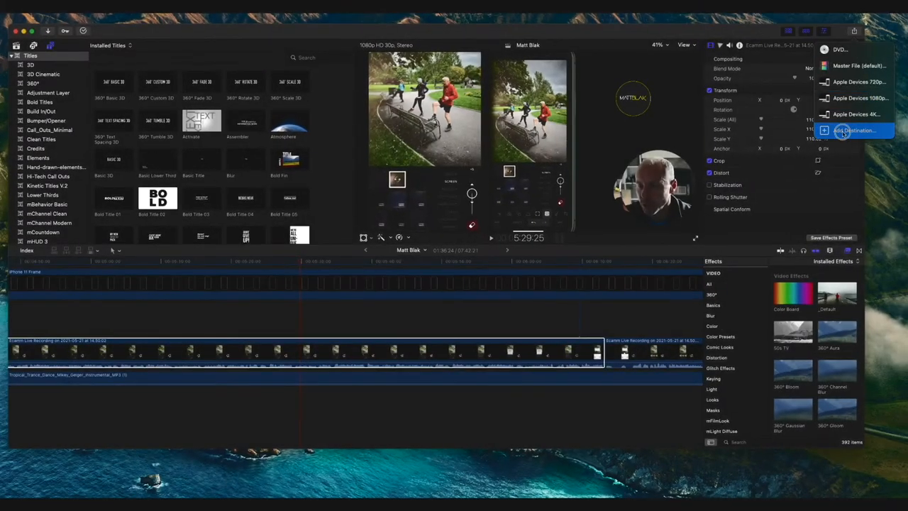
Open the Add Destination settings to add a YouTube & Facebook share destination
{"action": "left_click", "coordinate": [855, 130]}
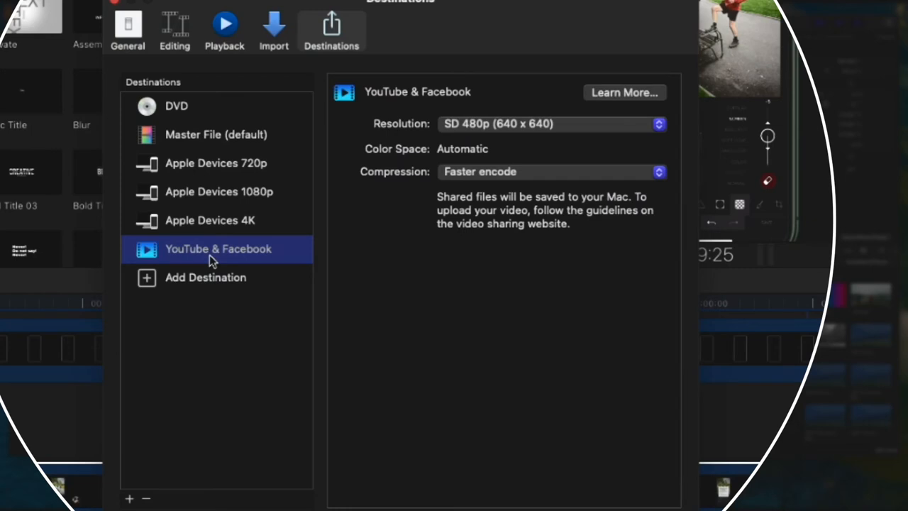
{"action": "mouse_move", "coordinate": [567, 135]}
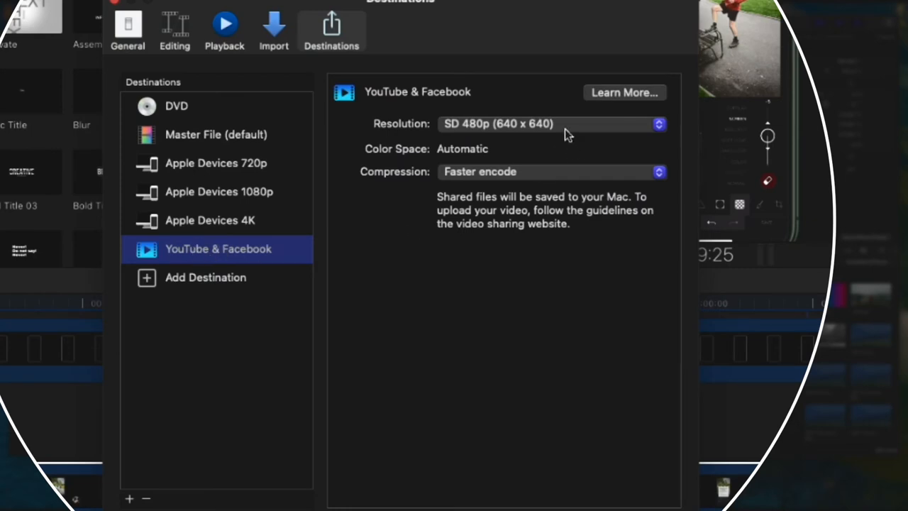
Set the YouTube & Facebook destination resolution to SD 480p
{"action": "left_click", "coordinate": [550, 124]}
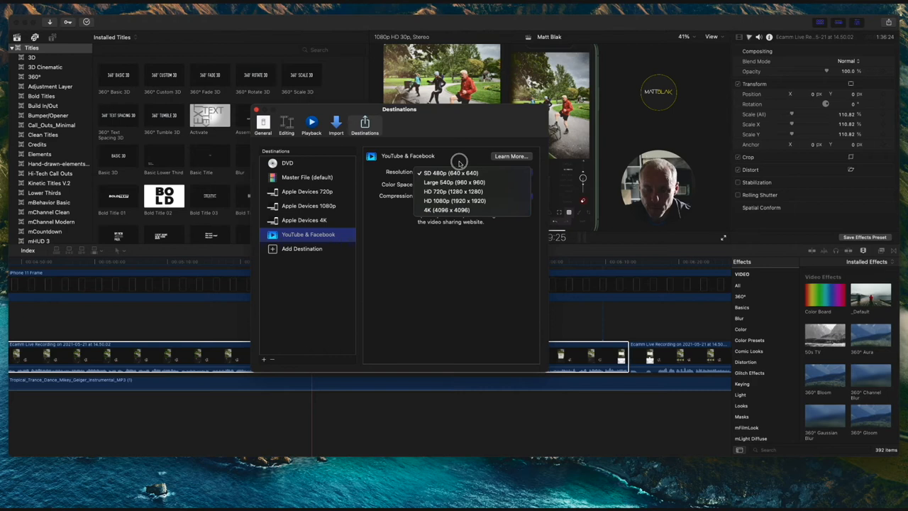
{"action": "left_click", "coordinate": [449, 172]}
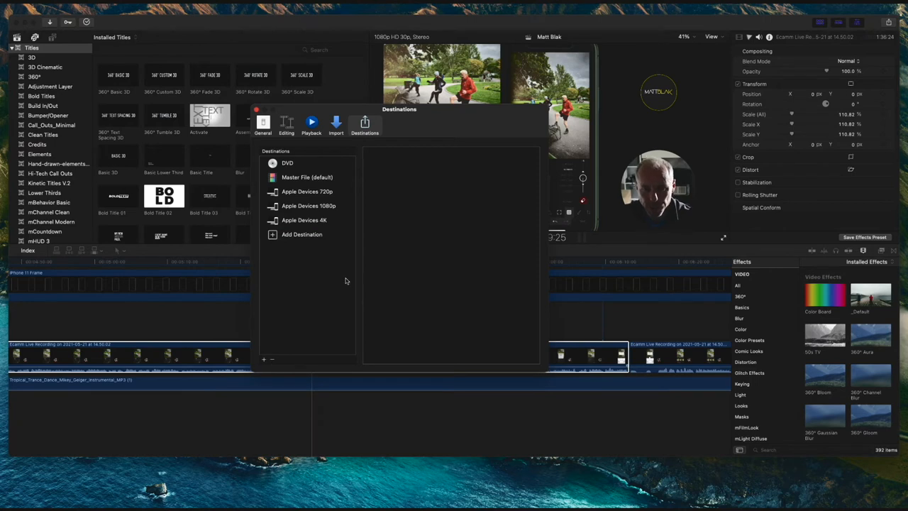
Close the Destinations preferences and reopen them to show addable destination types
{"action": "left_click", "coordinate": [302, 234]}
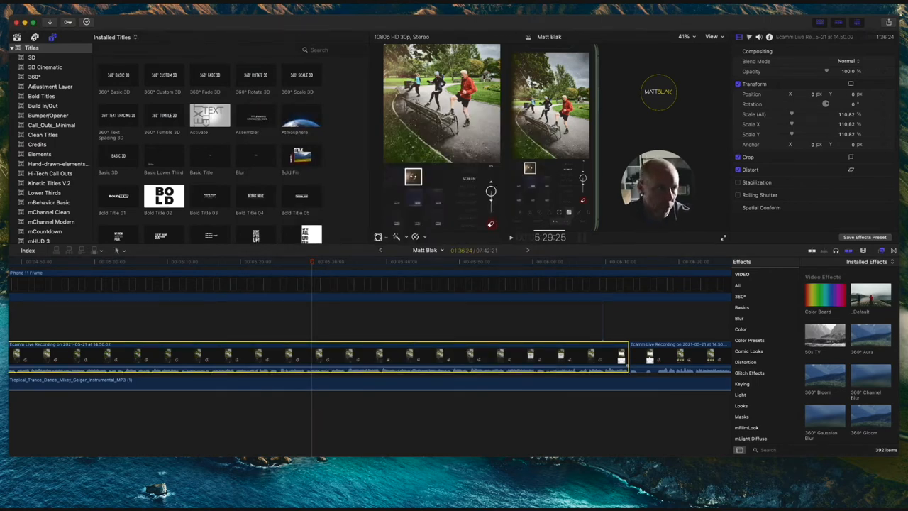
{"action": "left_click", "coordinate": [365, 124]}
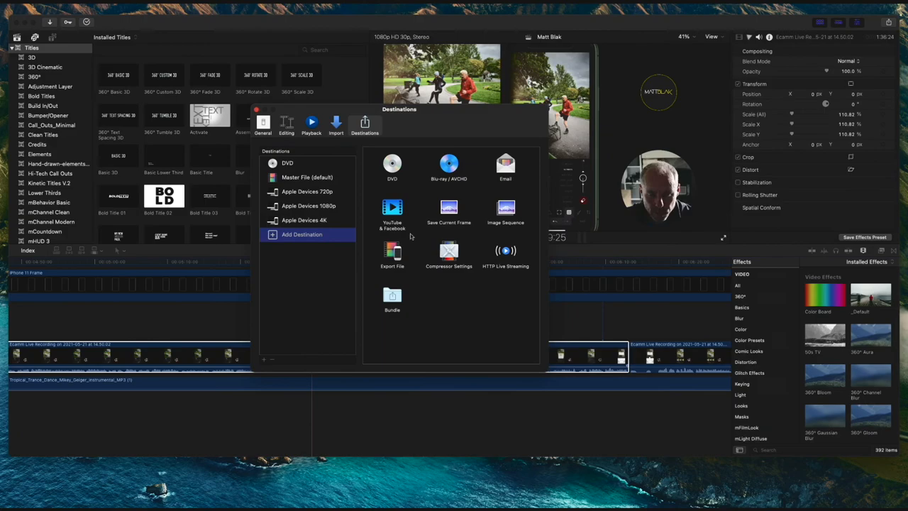